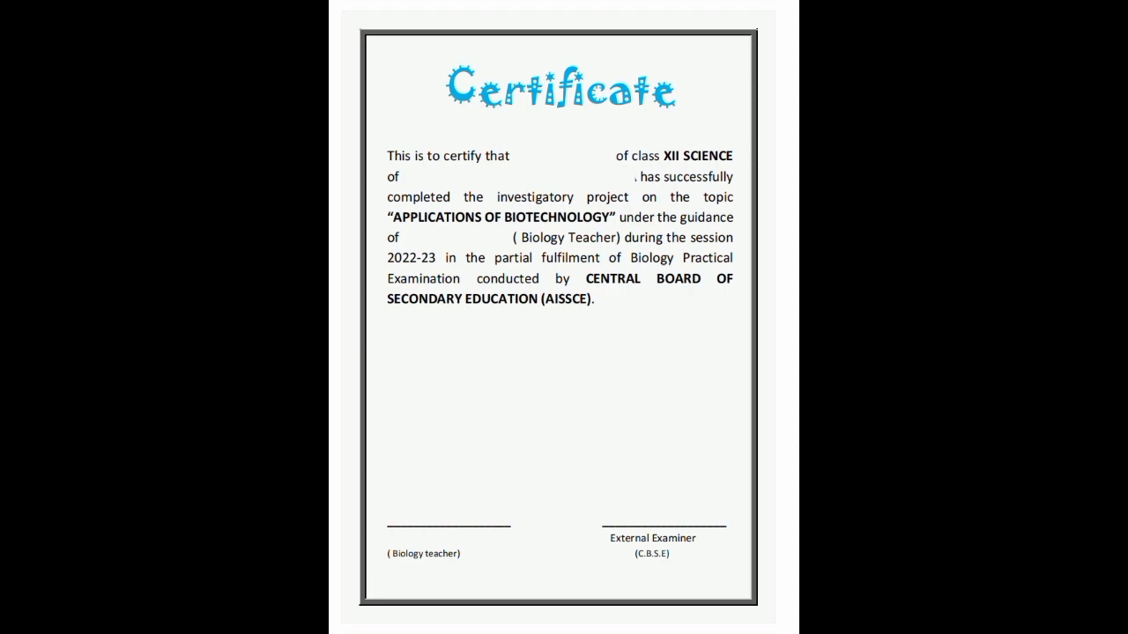
scroll("down", 3)
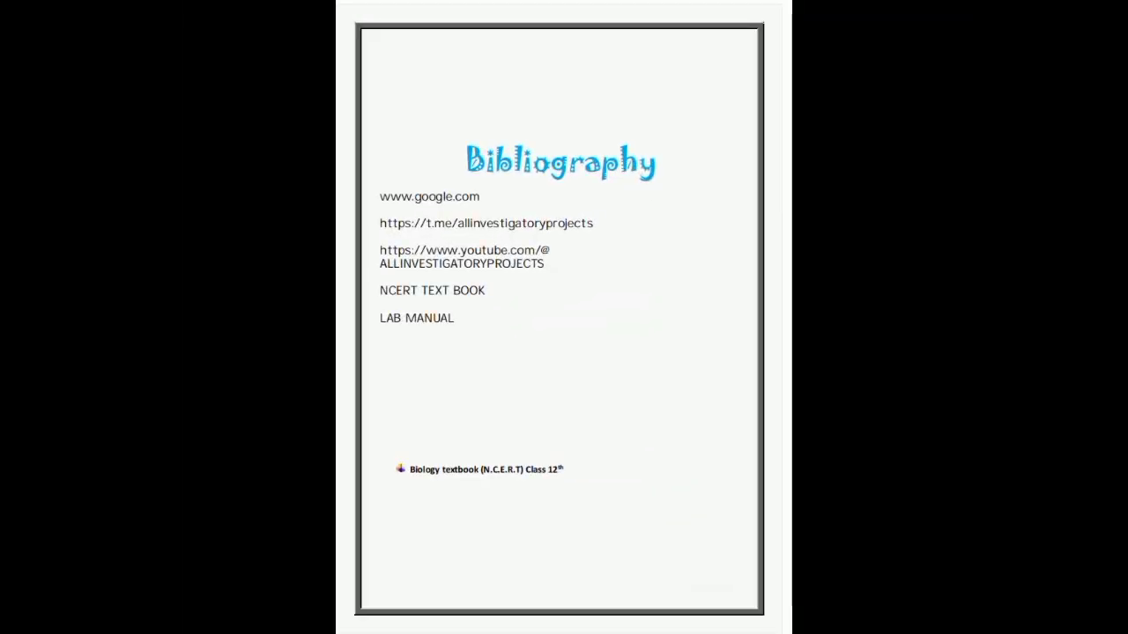